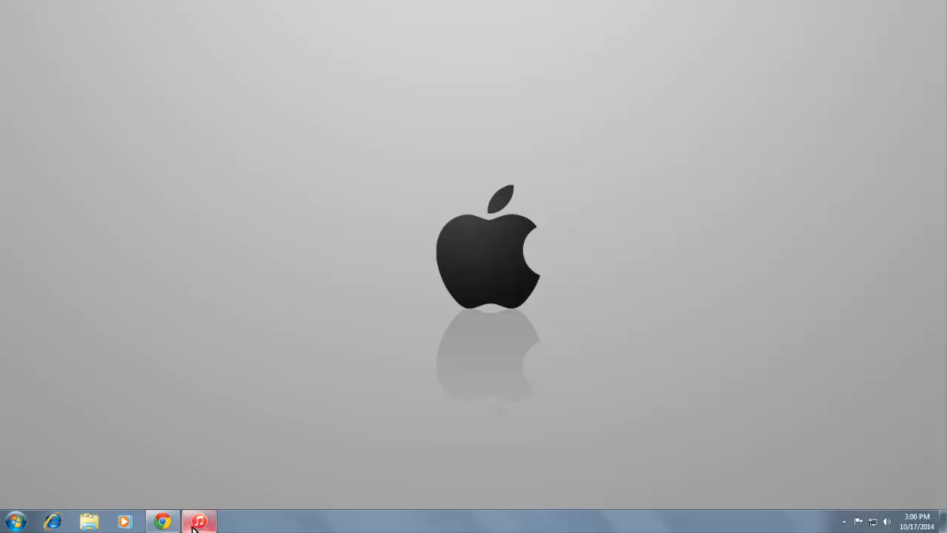
- Launch iTunes from the taskbar so the App Store front page appears
{"action": "left_click", "coordinate": [199, 521]}
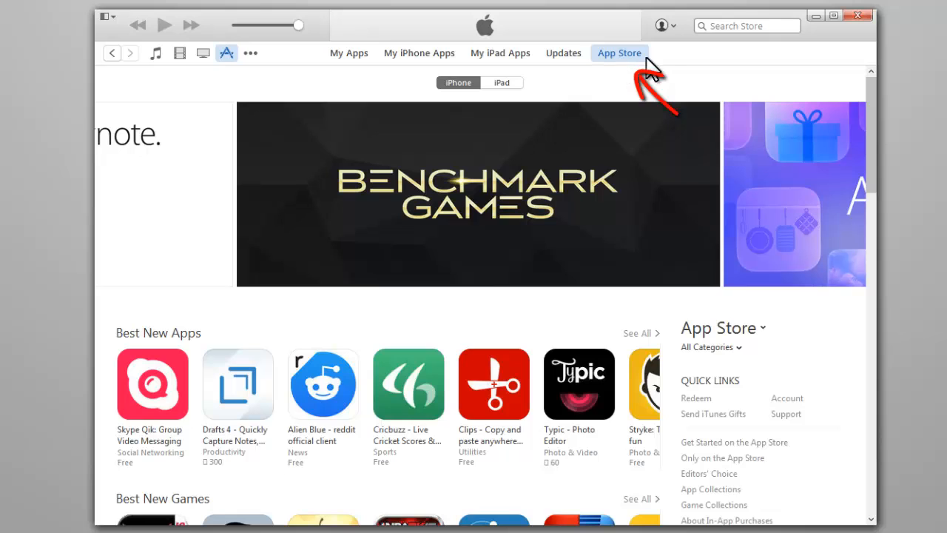
- Reach the Top Free Apps chart and request the free WhatsApp Messenger app
{"action": "scroll", "scroll_direction": "down", "scroll_amount": 3}
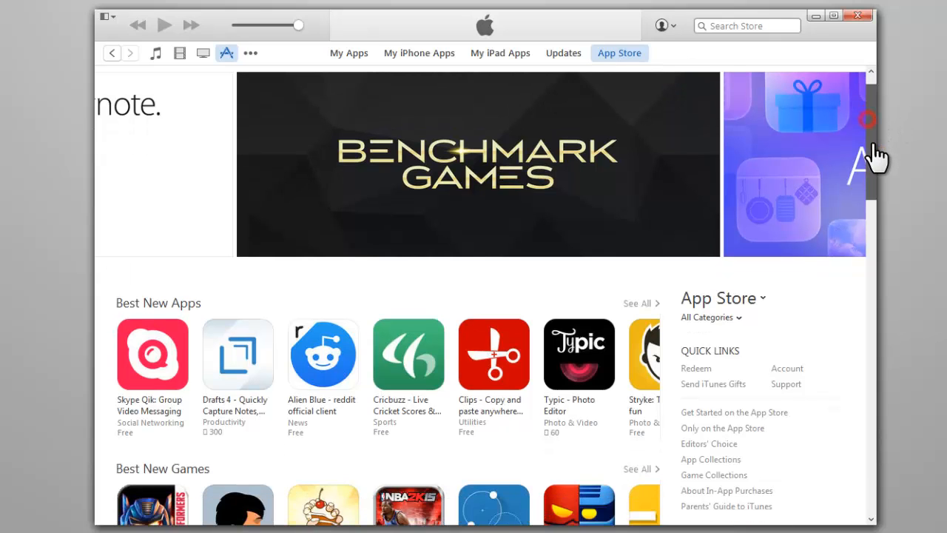
{"action": "scroll", "scroll_direction": "down", "scroll_amount": 3}
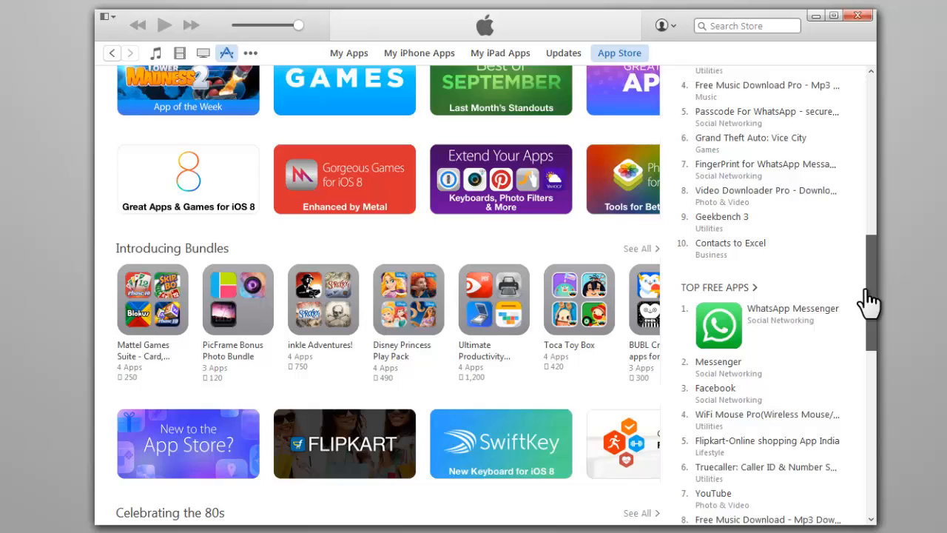
{"action": "scroll", "scroll_direction": "down", "scroll_amount": 3}
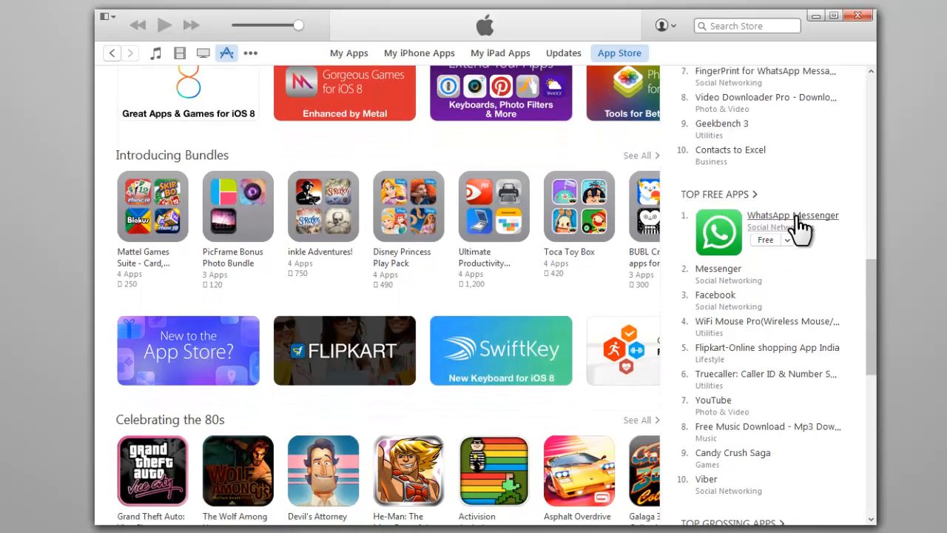
{"action": "left_click", "coordinate": [765, 240]}
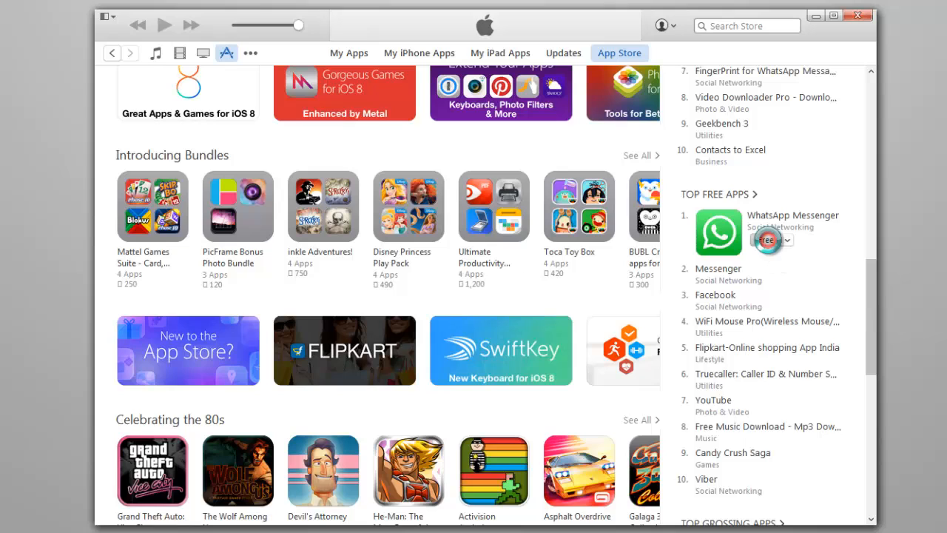
- Get WhatsApp Messenger so the iTunes Store sign-in prompt appears, and choose Create Apple ID
{"action": "left_click", "coordinate": [766, 240]}
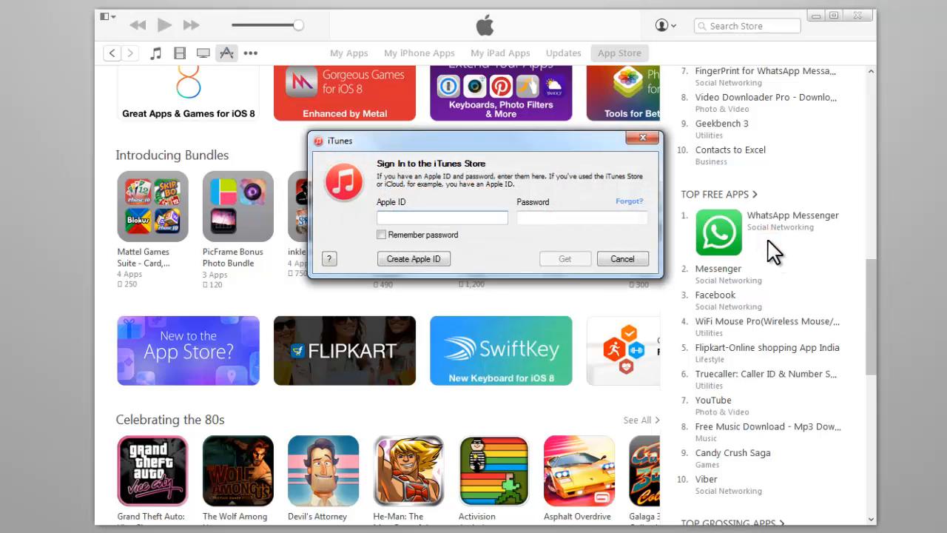
{"action": "mouse_move", "coordinate": [409, 178]}
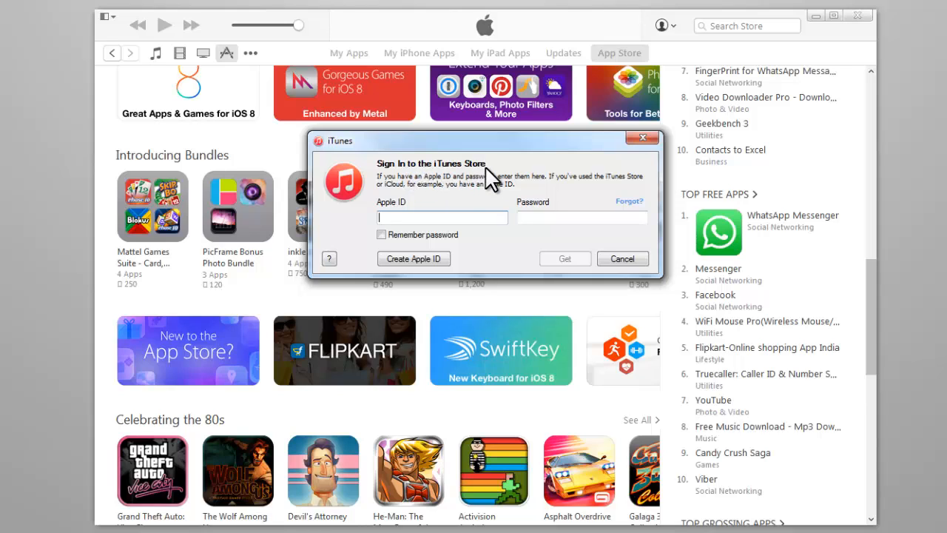
{"action": "mouse_move", "coordinate": [414, 257]}
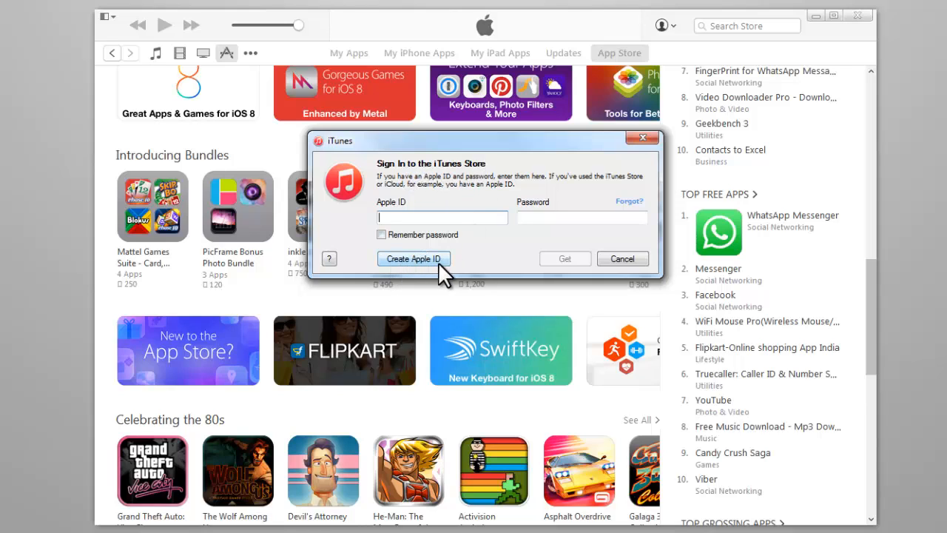
{"action": "left_click", "coordinate": [414, 257]}
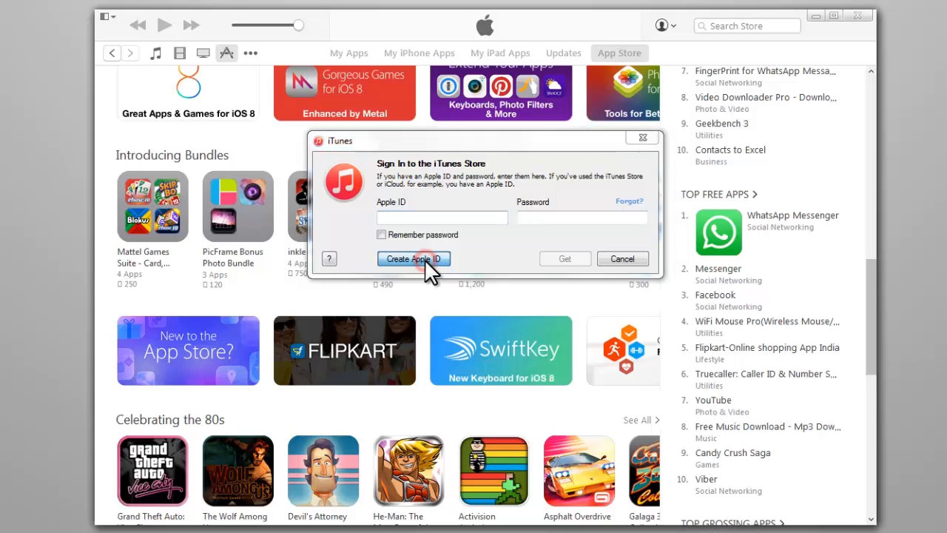
- Begin Apple ID creation, pass the welcome screen and agree to the terms and conditions
{"action": "left_click", "coordinate": [414, 257]}
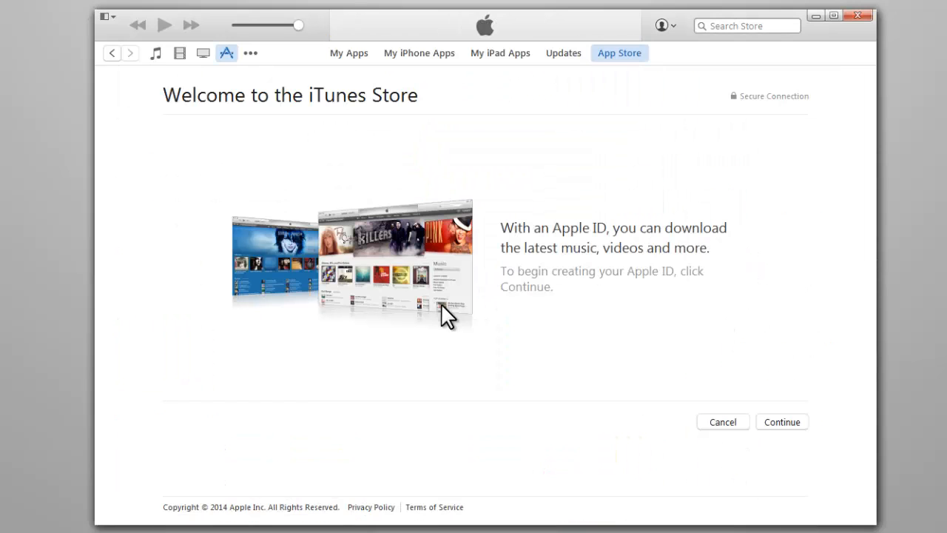
{"action": "mouse_move", "coordinate": [781, 432]}
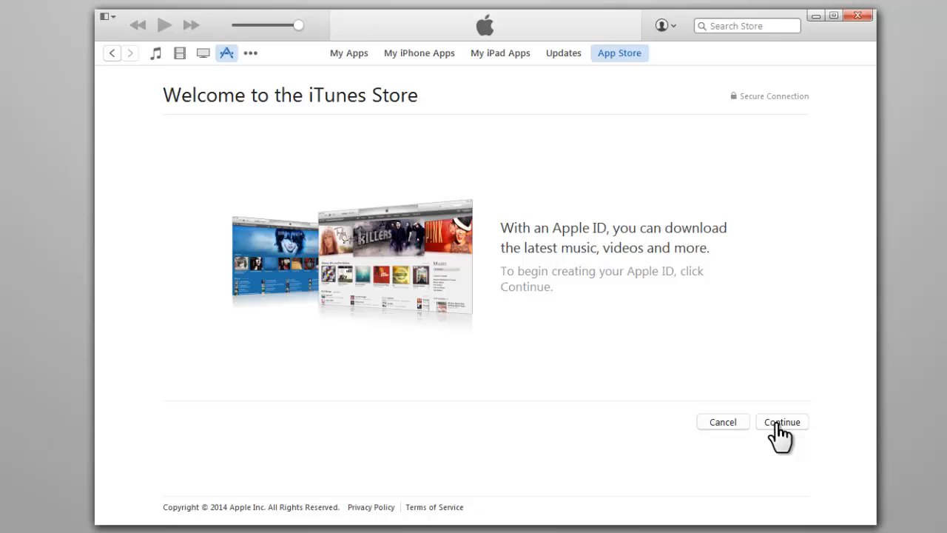
{"action": "left_click", "coordinate": [781, 421]}
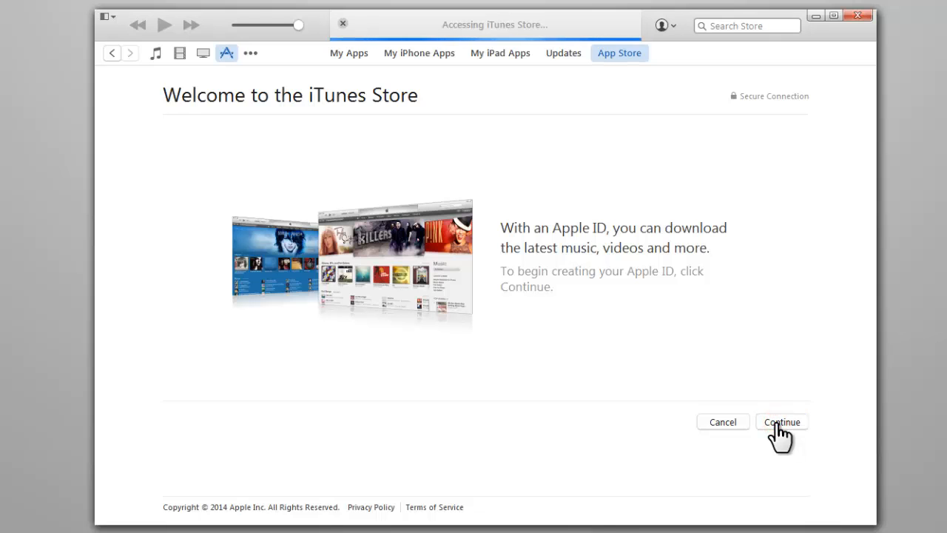
{"action": "left_click", "coordinate": [781, 422]}
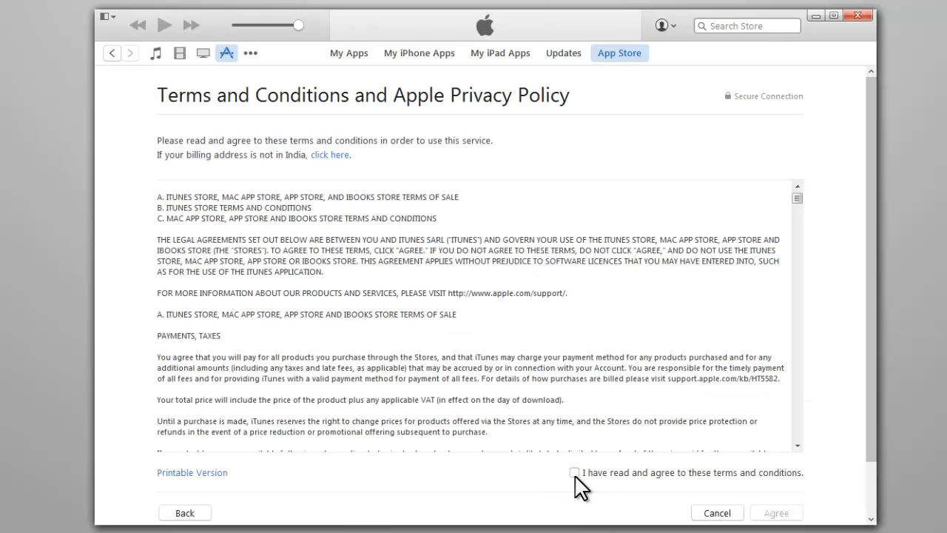
{"action": "left_click", "coordinate": [574, 471]}
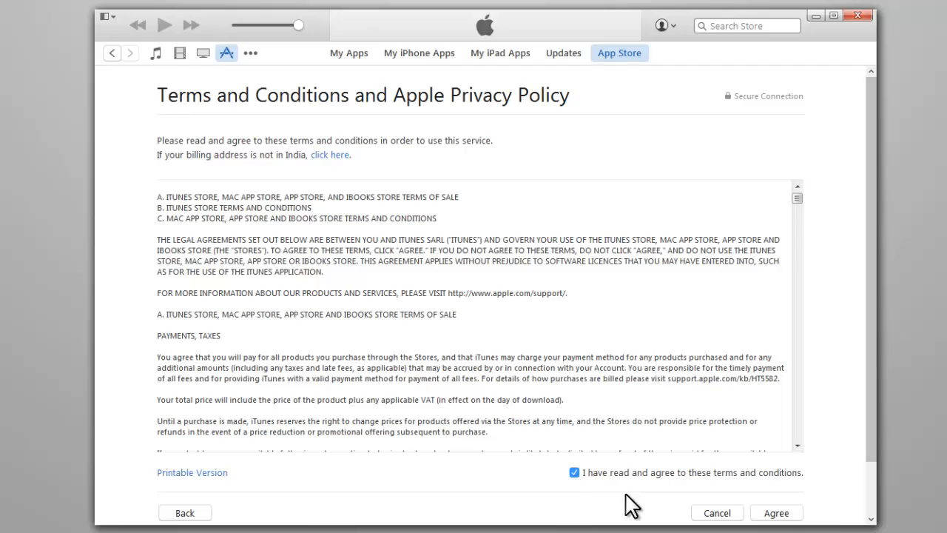
{"action": "left_click", "coordinate": [775, 512]}
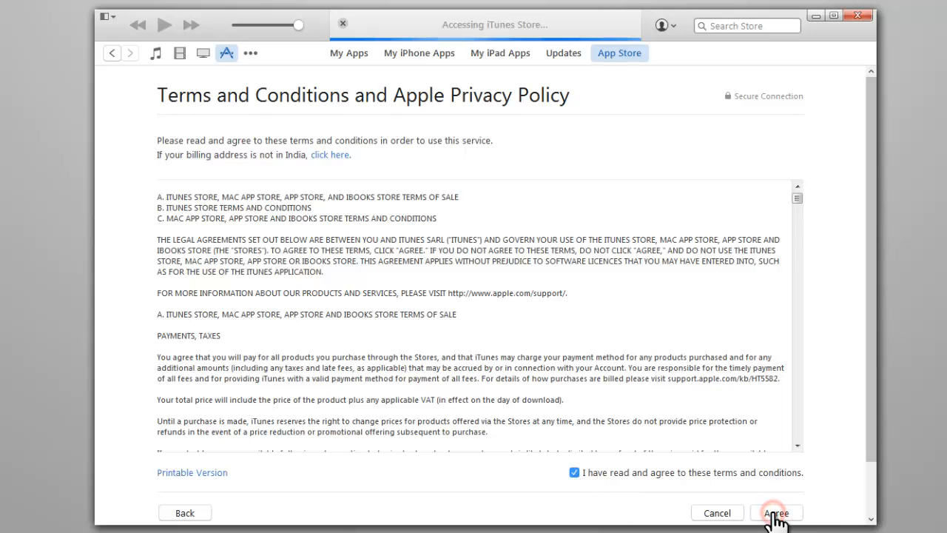
{"action": "left_click", "coordinate": [775, 512]}
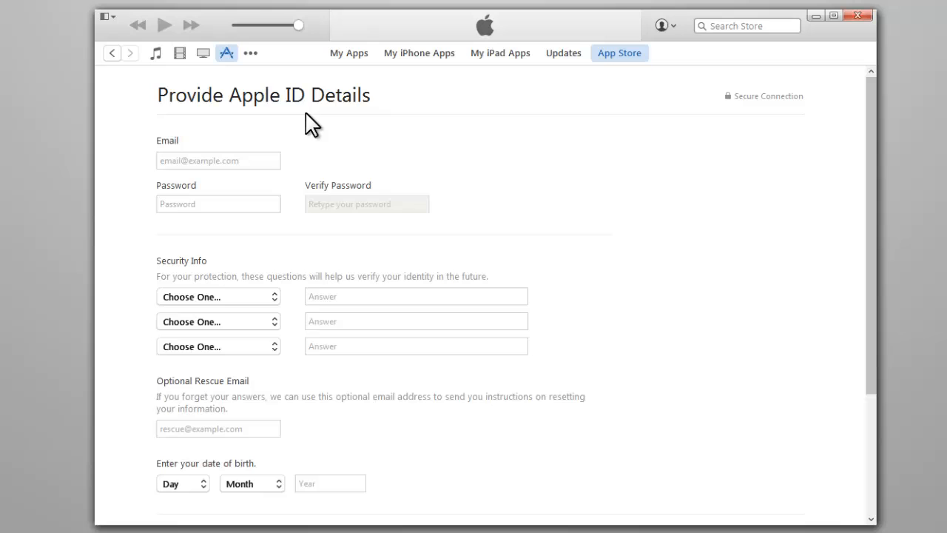
- Enter the account email and password details and submit them to reach the payment page
{"action": "left_click", "coordinate": [218, 159]}
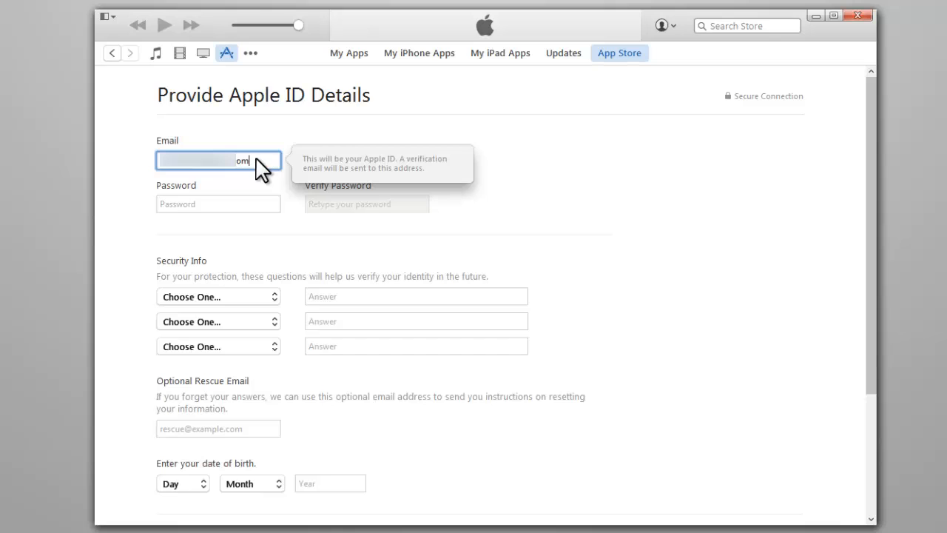
{"action": "left_click", "coordinate": [217, 204]}
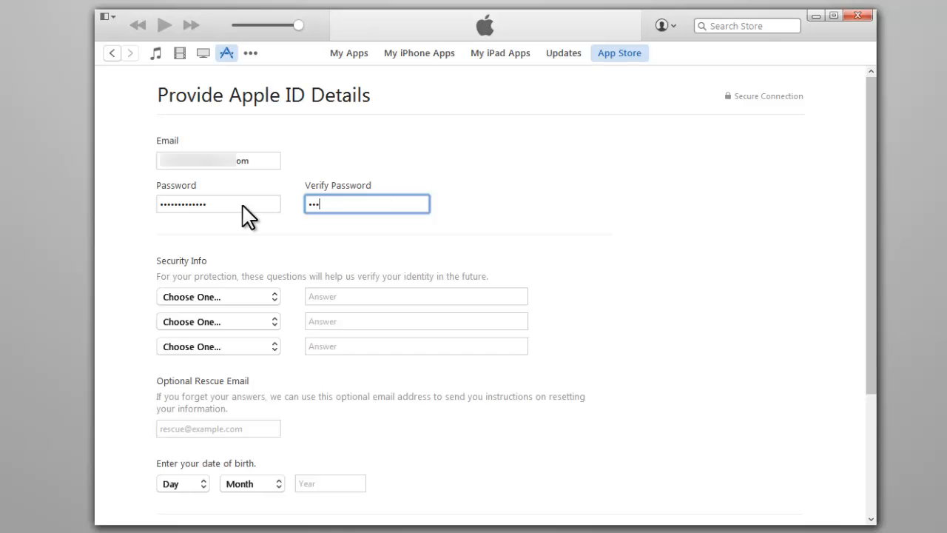
{"action": "type", "text": "••••••"}
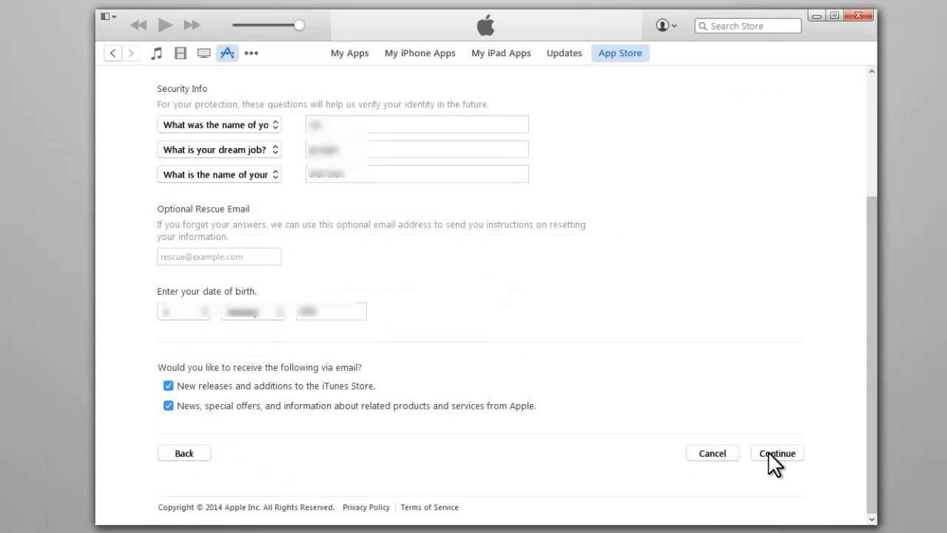
{"action": "left_click", "coordinate": [775, 453]}
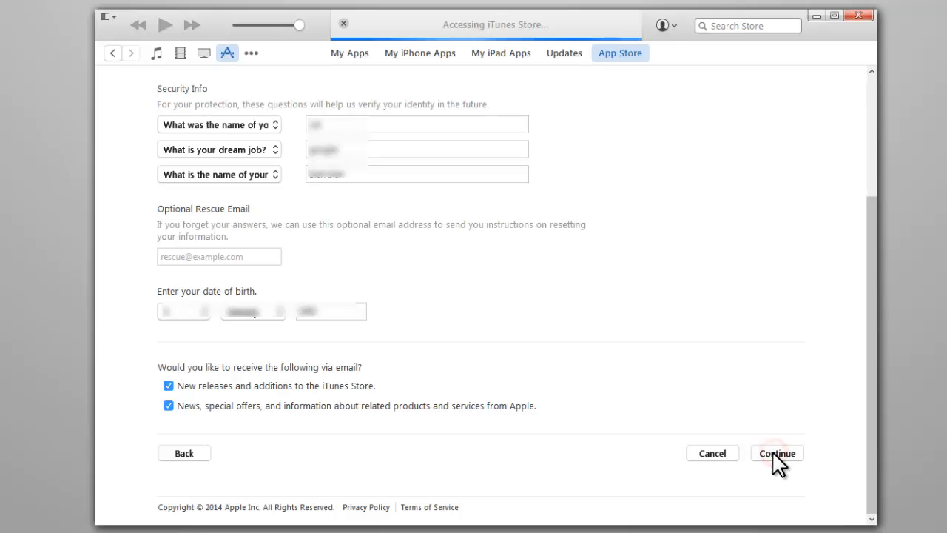
{"action": "left_click", "coordinate": [775, 452]}
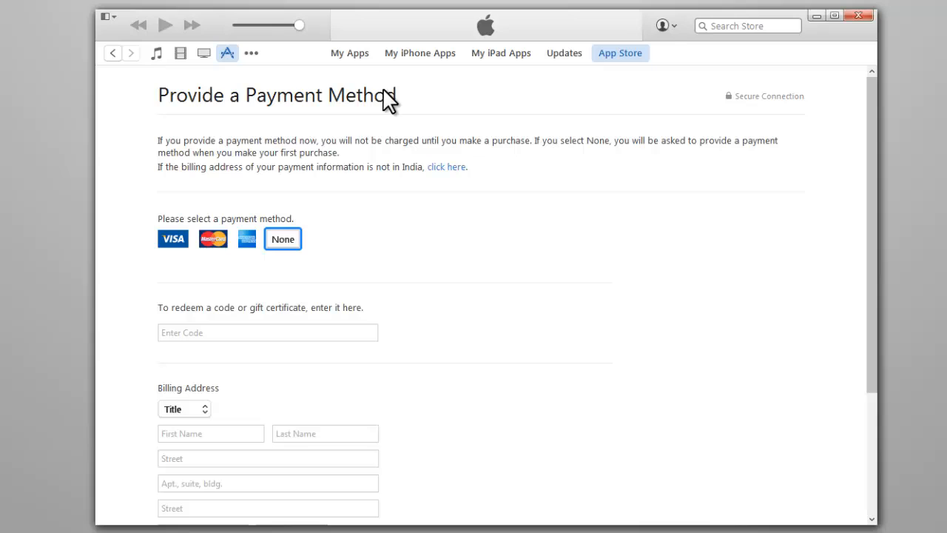
- Choose None as the payment method and bring the billing address fields into view
{"action": "left_click", "coordinate": [283, 239]}
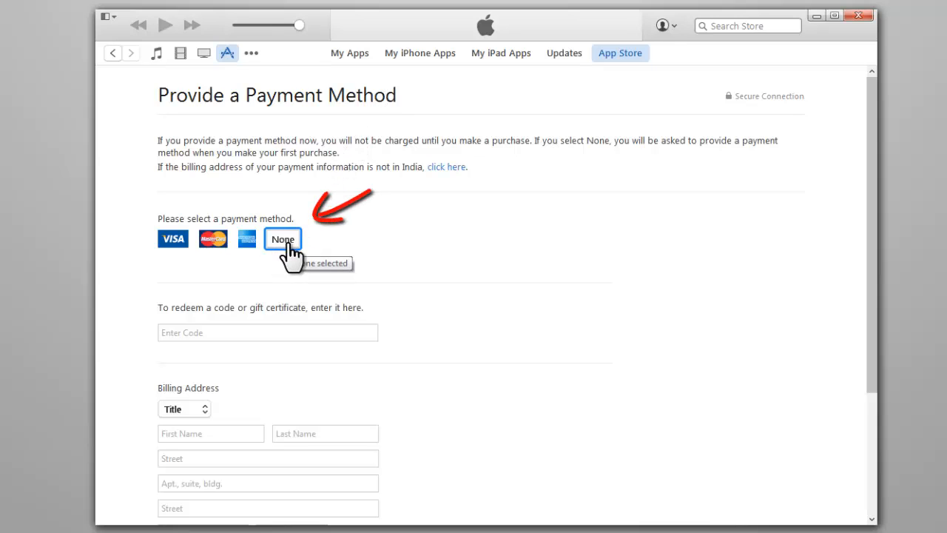
{"action": "mouse_move", "coordinate": [384, 268]}
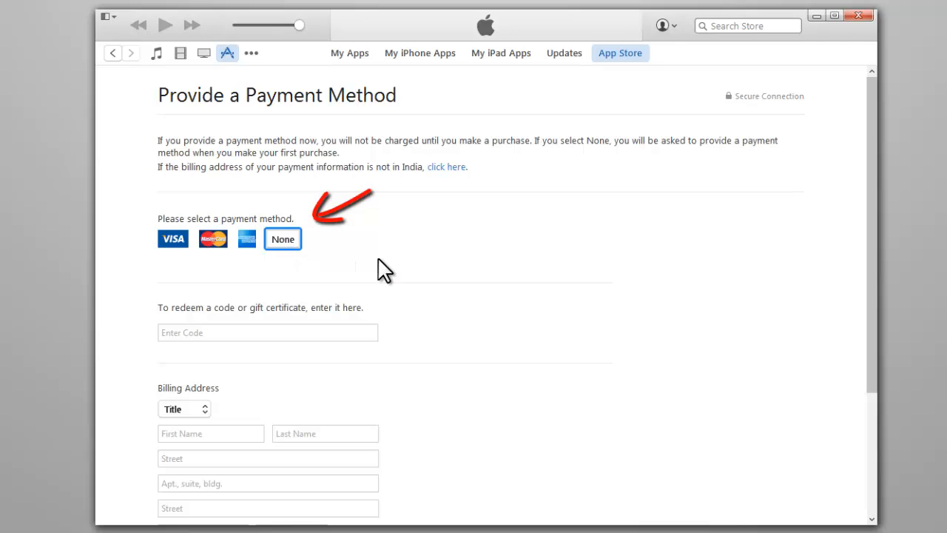
{"action": "scroll", "scroll_direction": "down", "scroll_amount": 3}
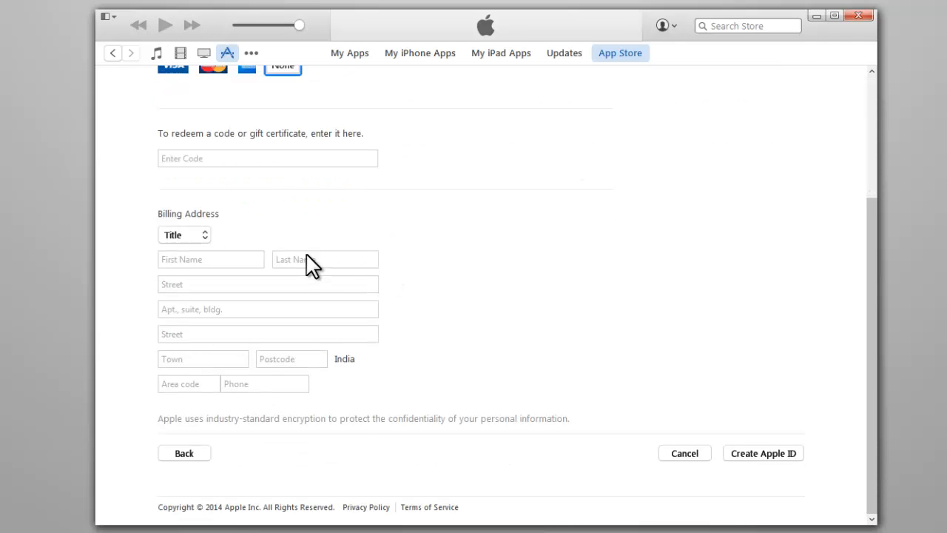
- Fill the billing address with title Mr. and street details, then create the Apple ID
{"action": "left_click", "coordinate": [184, 234]}
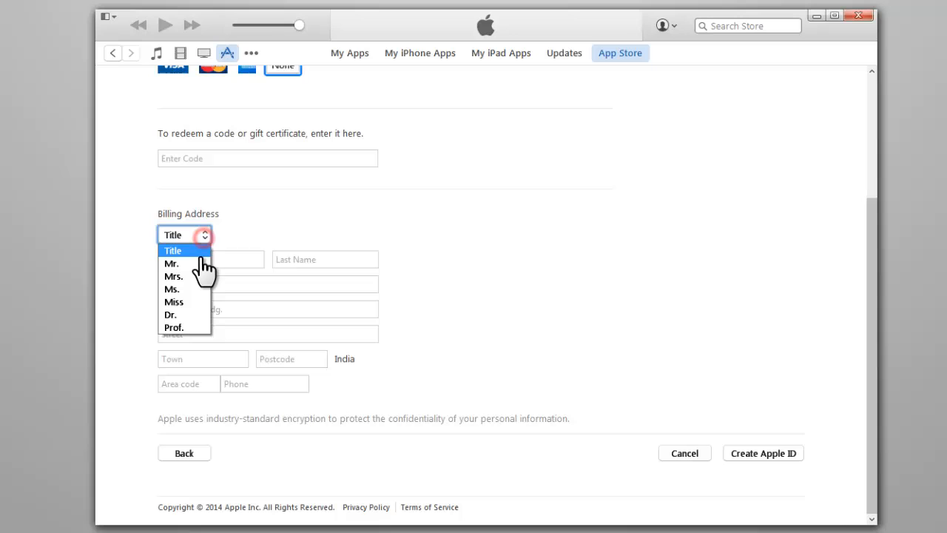
{"action": "left_click", "coordinate": [172, 263]}
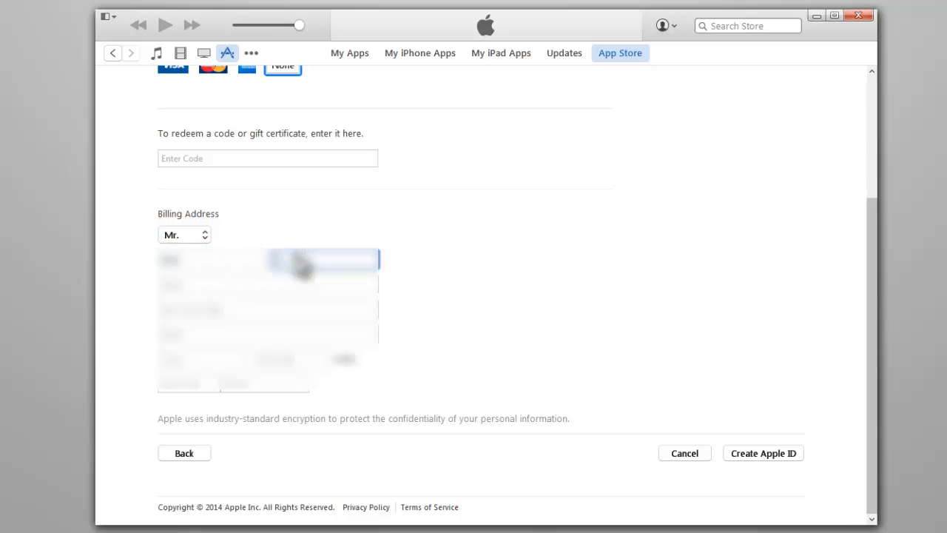
{"action": "left_click", "coordinate": [266, 284]}
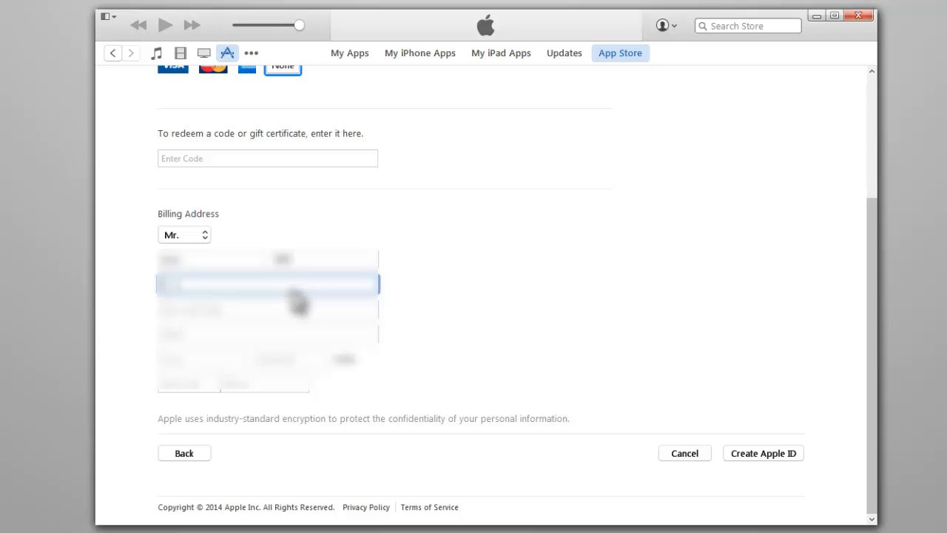
{"action": "left_click", "coordinate": [204, 359]}
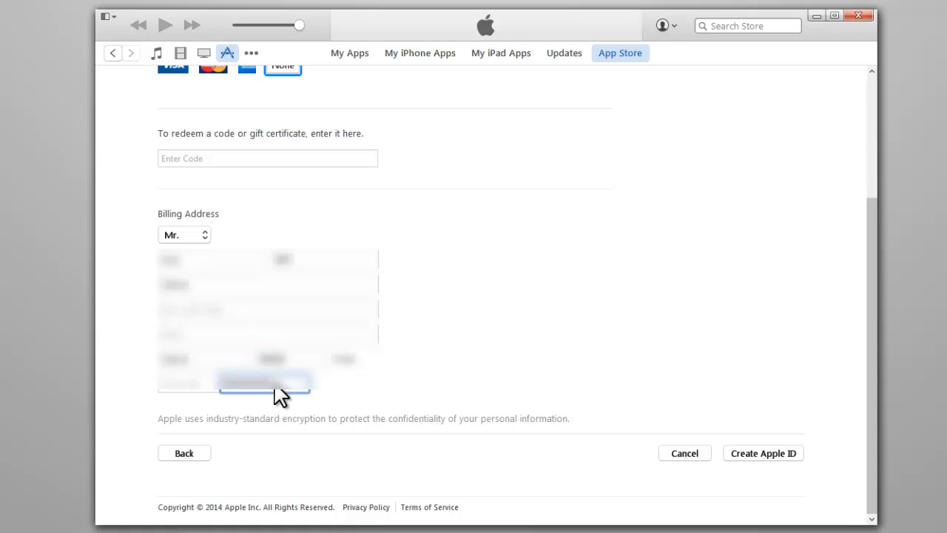
{"action": "left_click", "coordinate": [763, 453]}
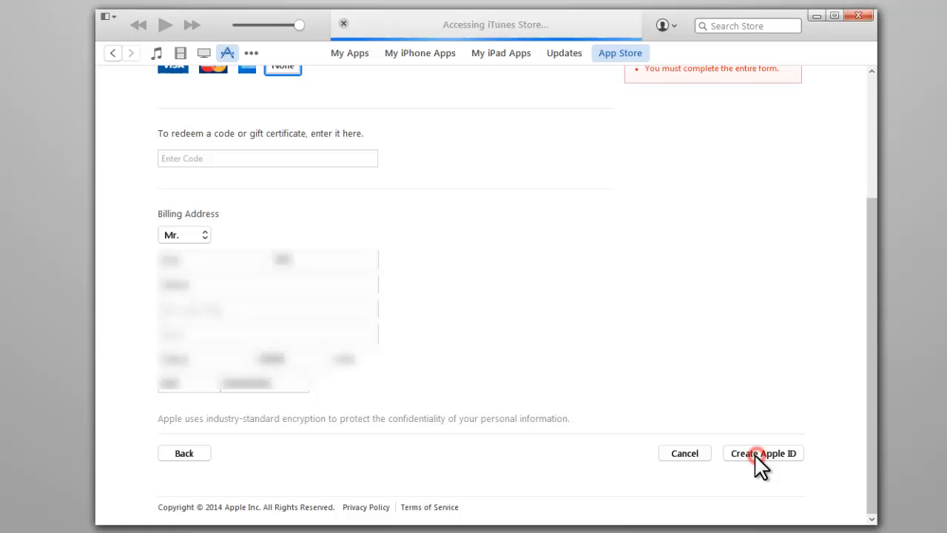
{"action": "left_click", "coordinate": [763, 453]}
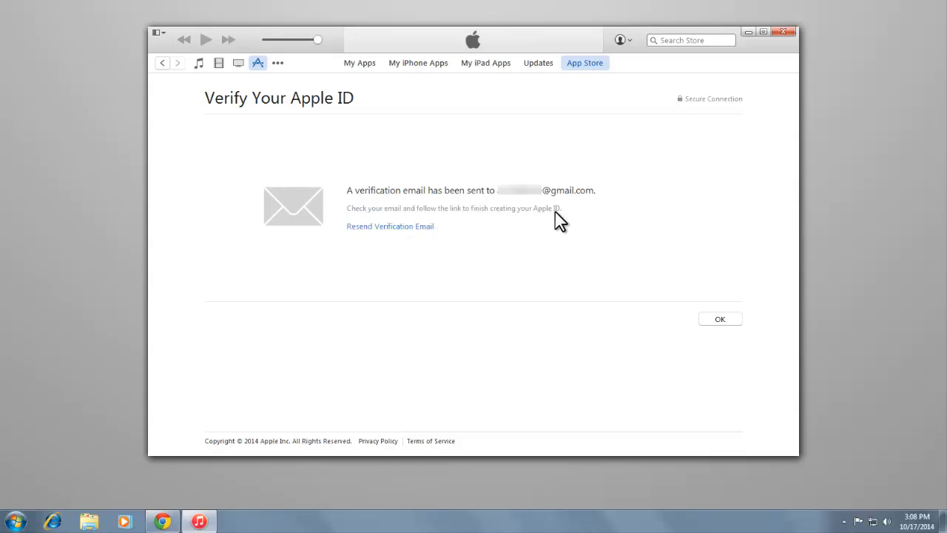
{"action": "left_click", "coordinate": [161, 520]}
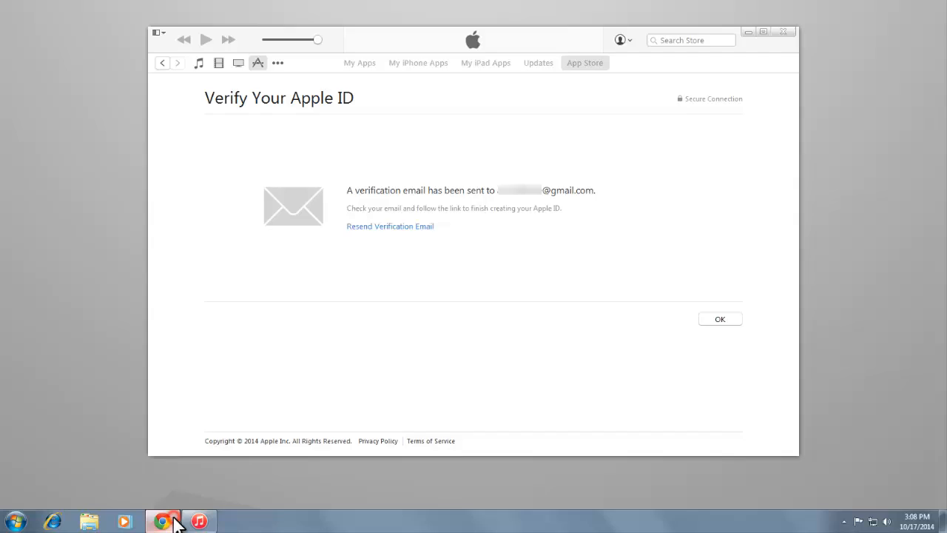
{"action": "left_click", "coordinate": [162, 521]}
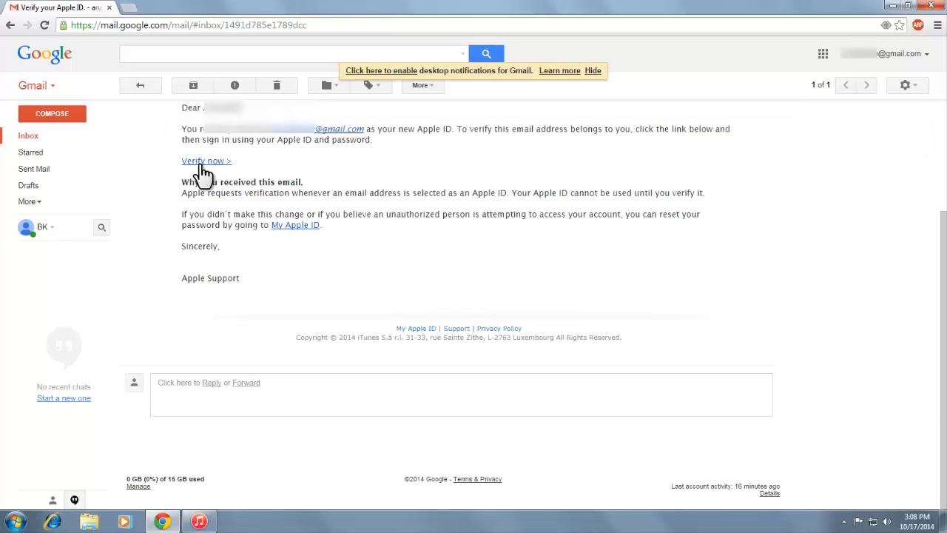
{"action": "left_click", "coordinate": [205, 160]}
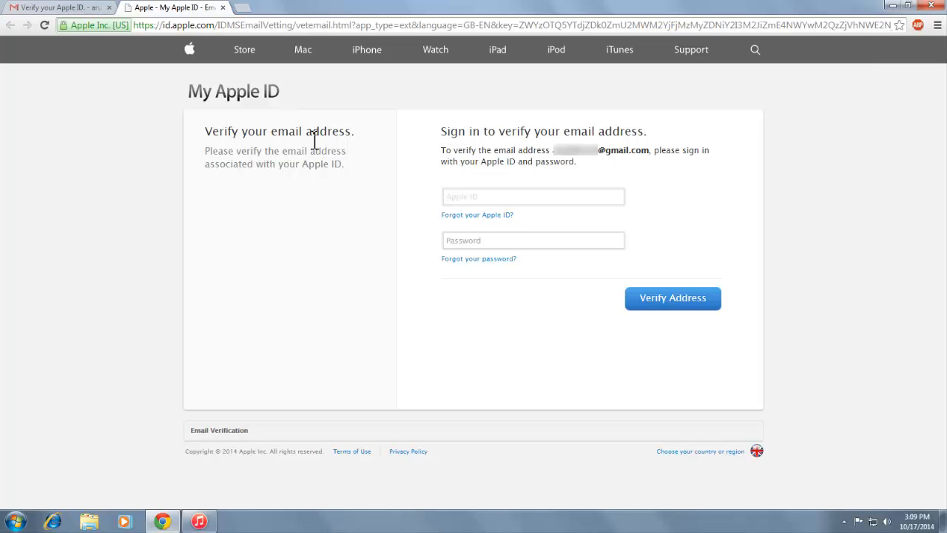
{"action": "mouse_move", "coordinate": [612, 161]}
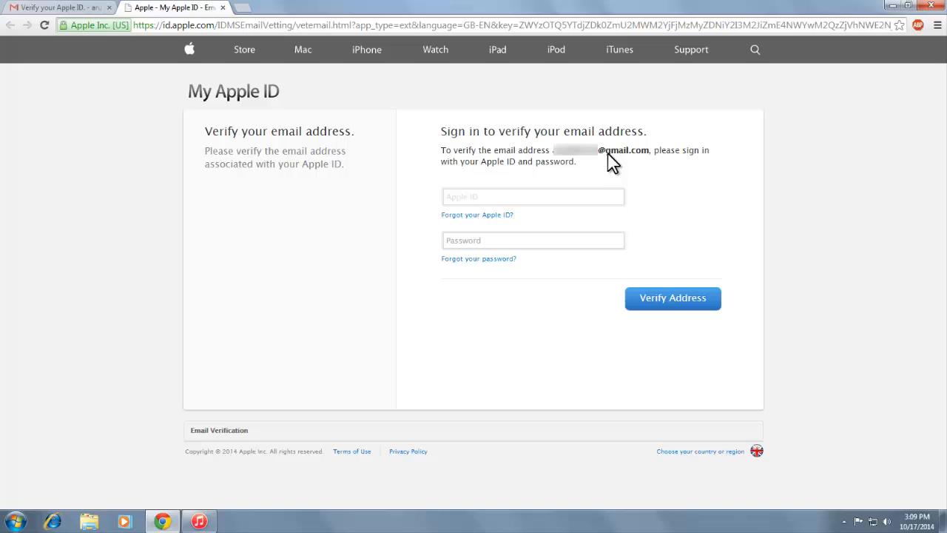
- Sign in with the new Apple ID and password to verify the email address
{"action": "left_click", "coordinate": [533, 195]}
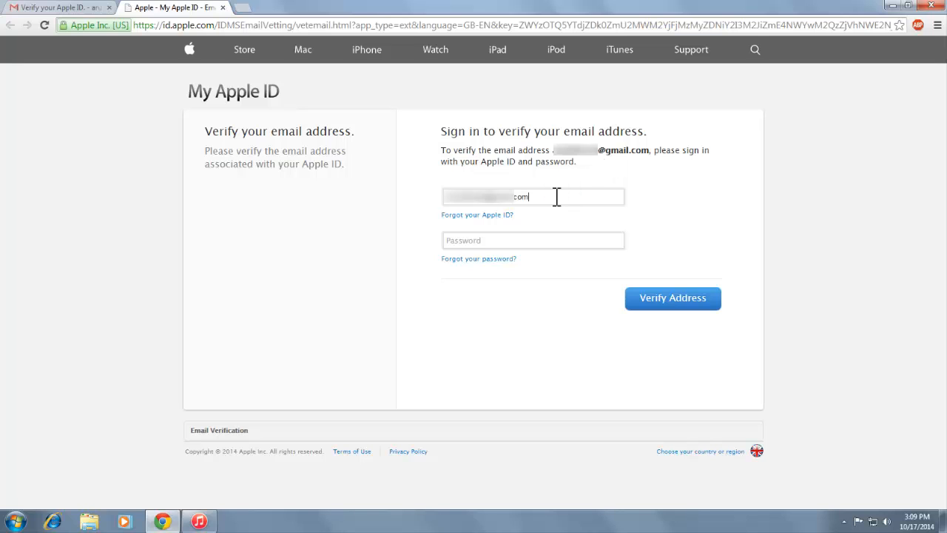
{"action": "left_click", "coordinate": [532, 239]}
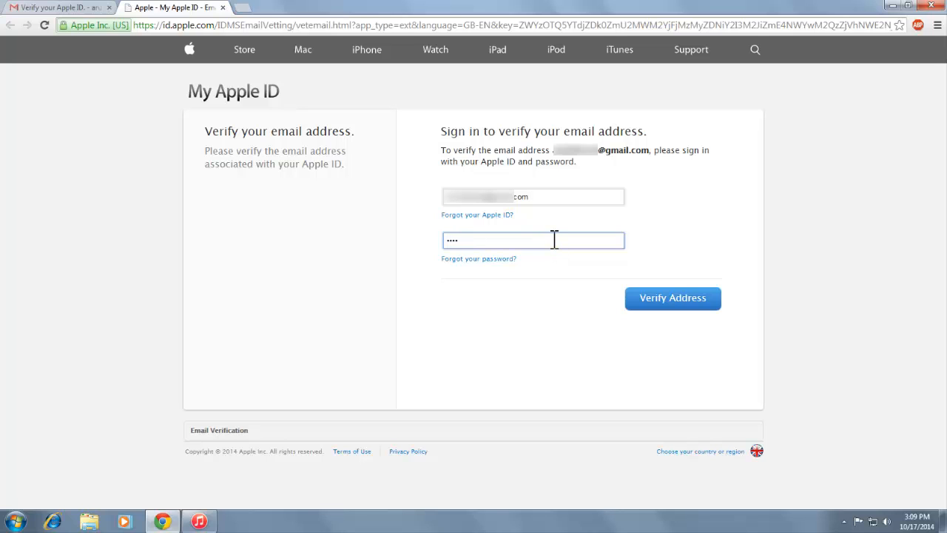
{"action": "type", "text": "•••••"}
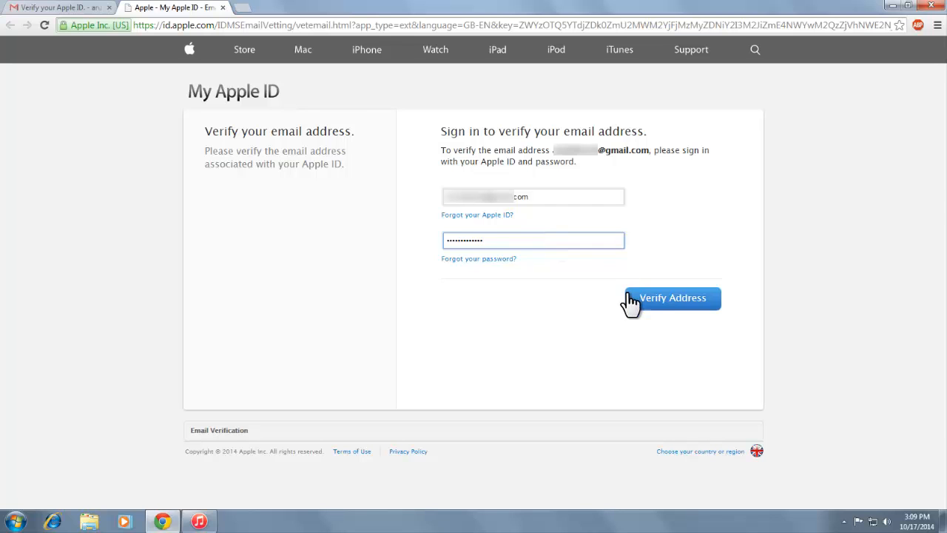
{"action": "left_click", "coordinate": [671, 297]}
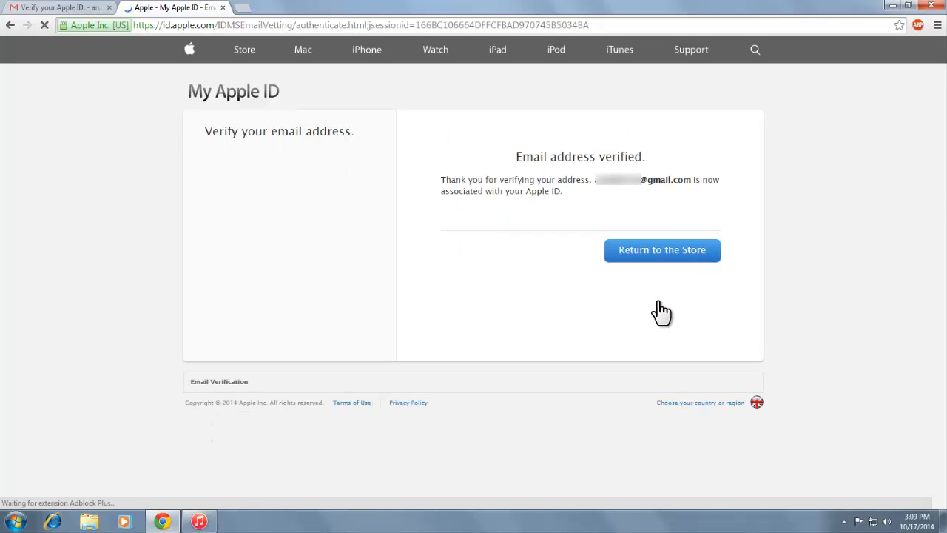